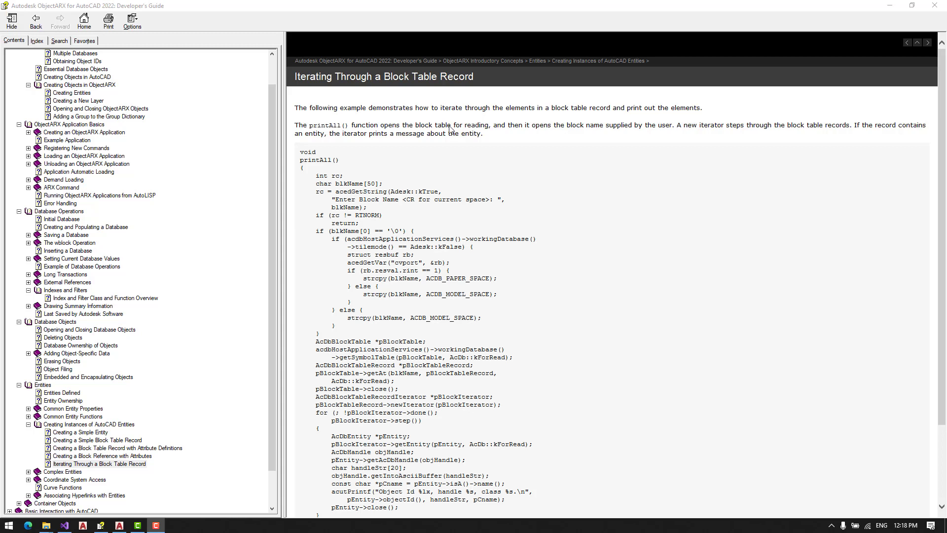
{"action": "mouse_move", "coordinate": [524, 115]}
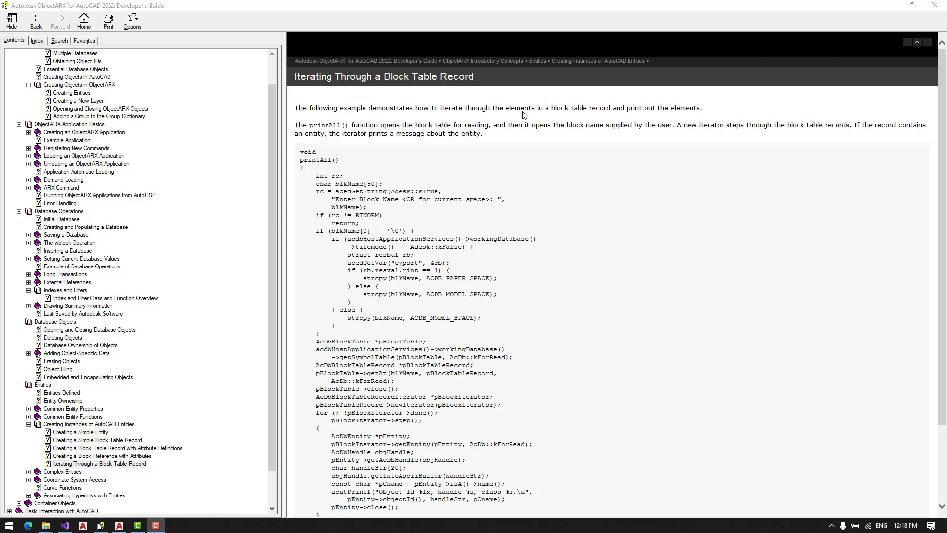
{"action": "mouse_move", "coordinate": [523, 115]}
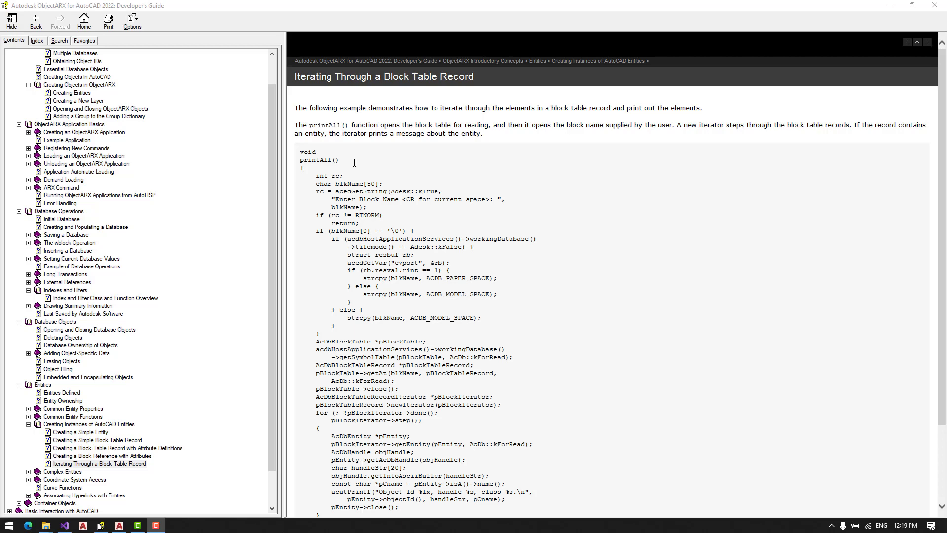
Review the Developer's Guide topic on opening and closing database objects, highlighting 'object ID'.
{"action": "scroll", "scroll_direction": "down", "scroll_amount": 3}
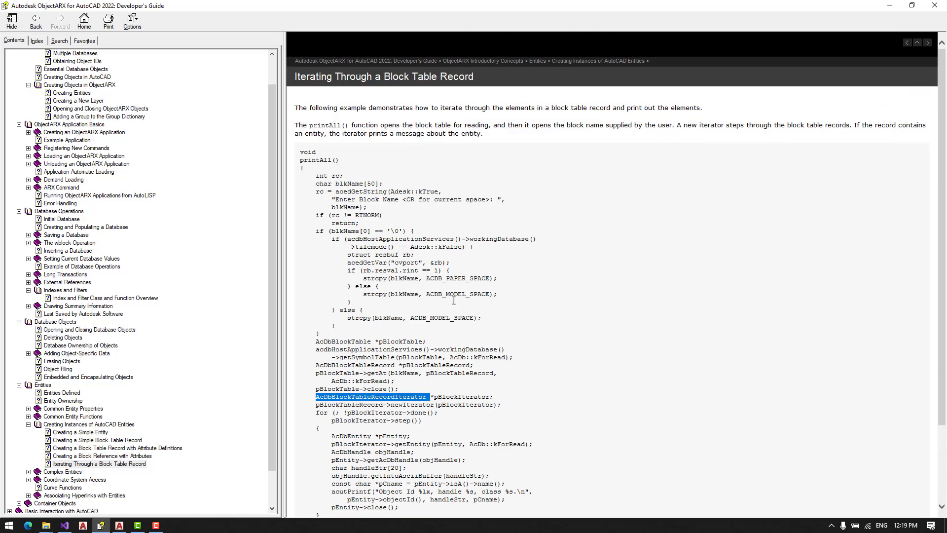
{"action": "mouse_move", "coordinate": [617, 217]}
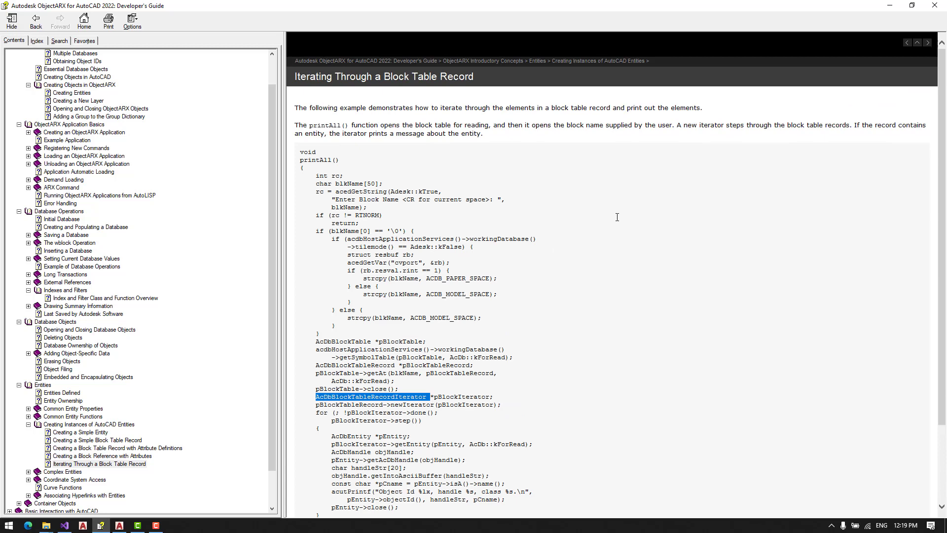
{"action": "scroll", "scroll_direction": "down", "scroll_amount": 3}
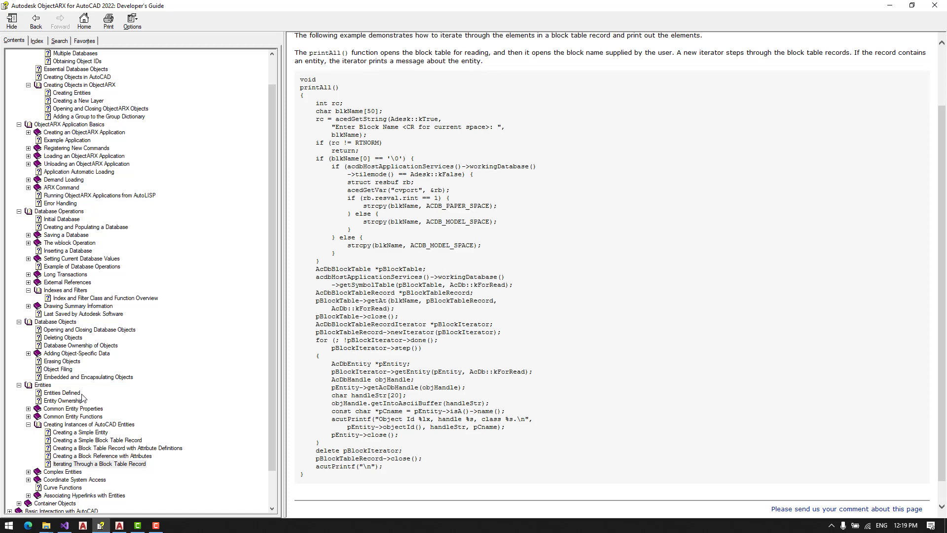
{"action": "left_click", "coordinate": [88, 330]}
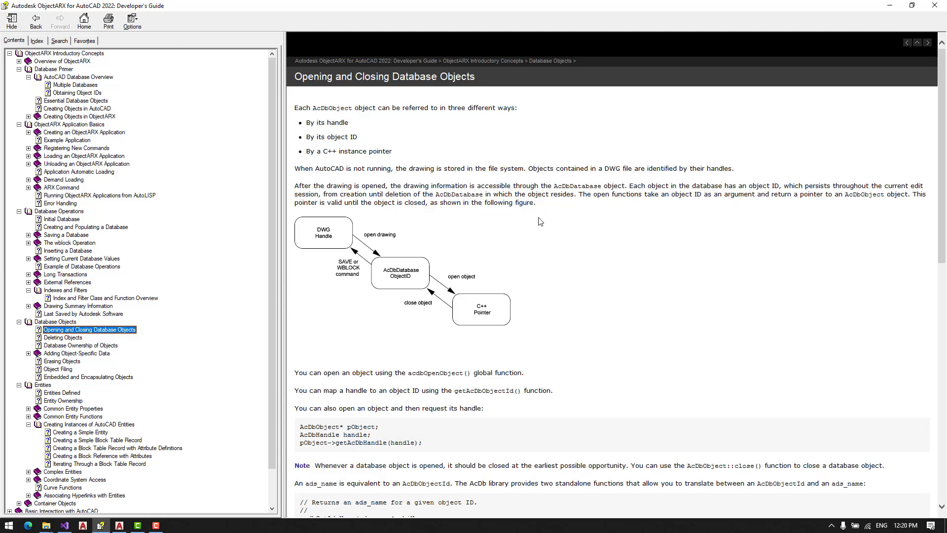
{"action": "mouse_move", "coordinate": [467, 190]}
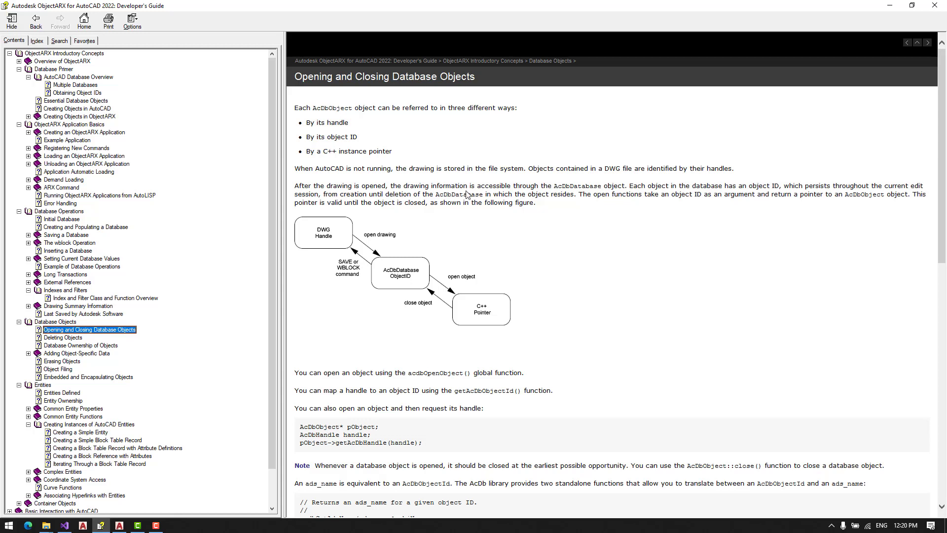
{"action": "mouse_move", "coordinate": [415, 127]}
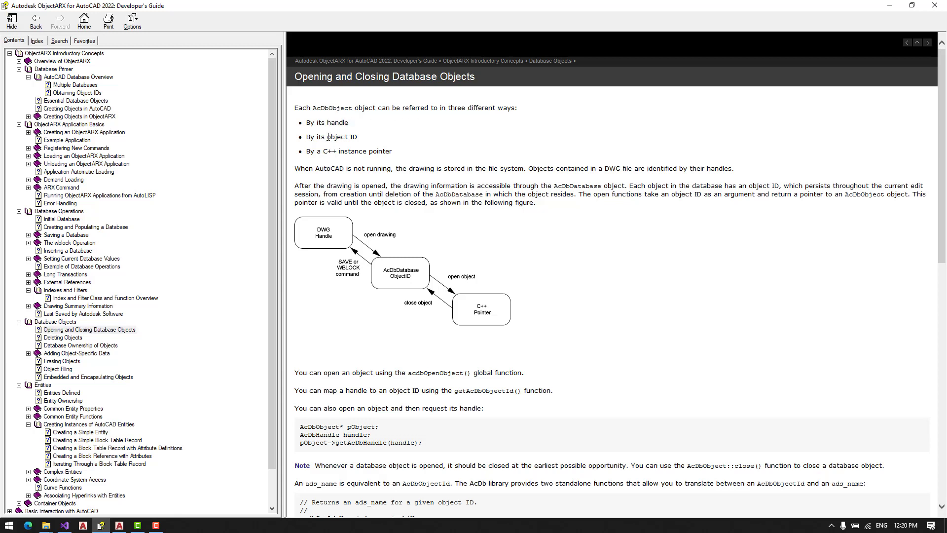
{"action": "double_click", "coordinate": [342, 137]}
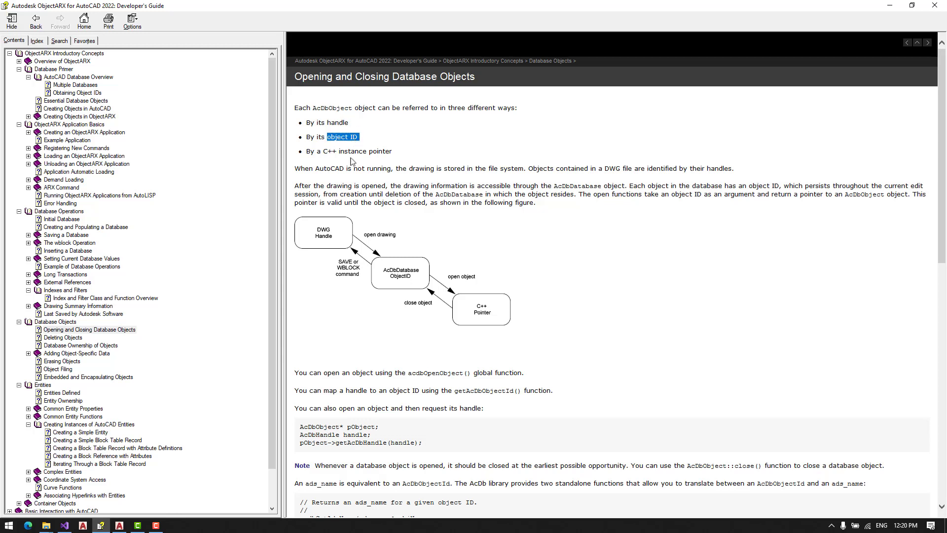
{"action": "mouse_move", "coordinate": [335, 247]}
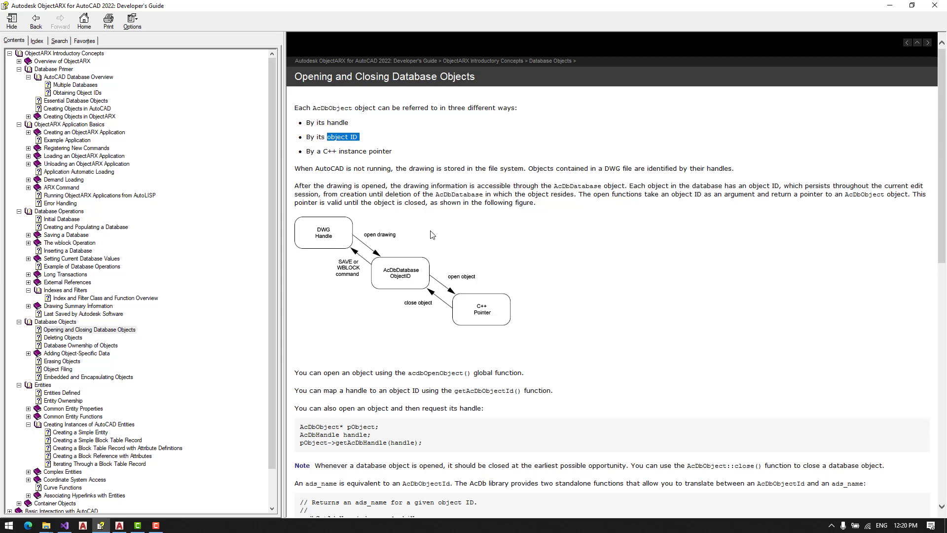
{"action": "mouse_move", "coordinate": [480, 239]}
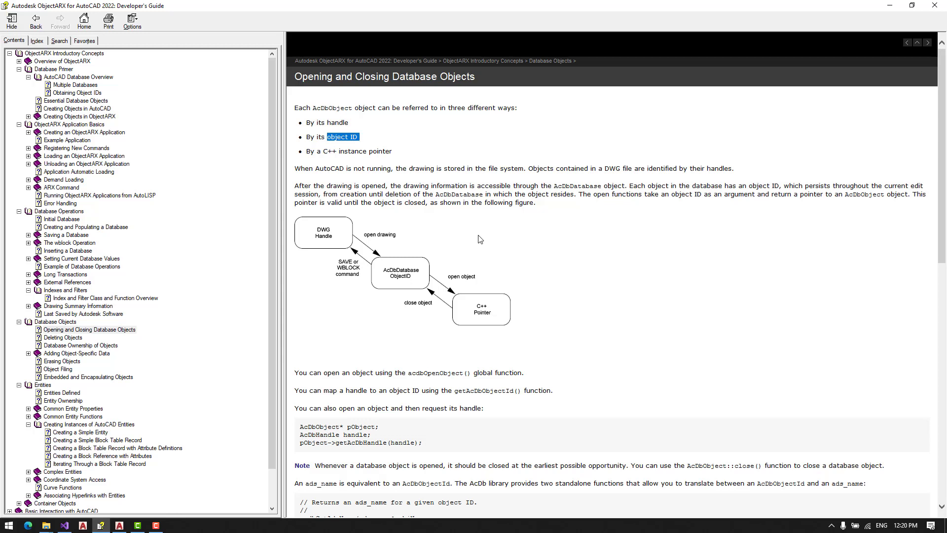
{"action": "mouse_move", "coordinate": [407, 230]}
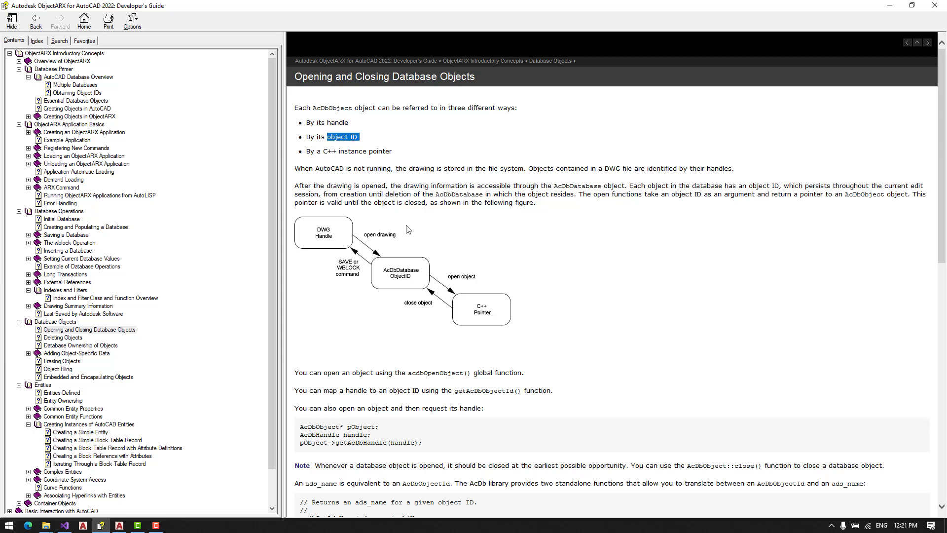
{"action": "mouse_move", "coordinate": [620, 249]}
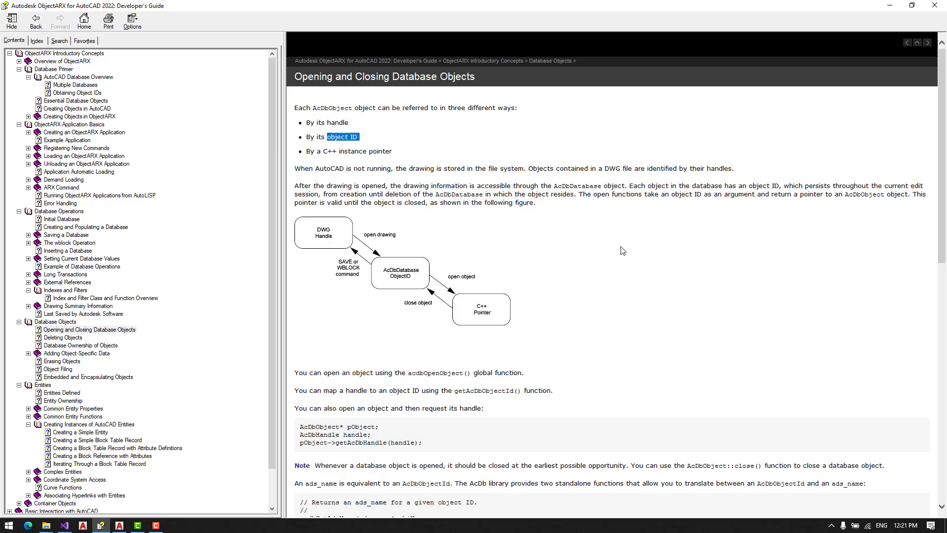
Scroll through the rest of the topic and return to AutoCAD 2022 to enter APPLOAD.
{"action": "scroll", "scroll_direction": "down", "scroll_amount": 3}
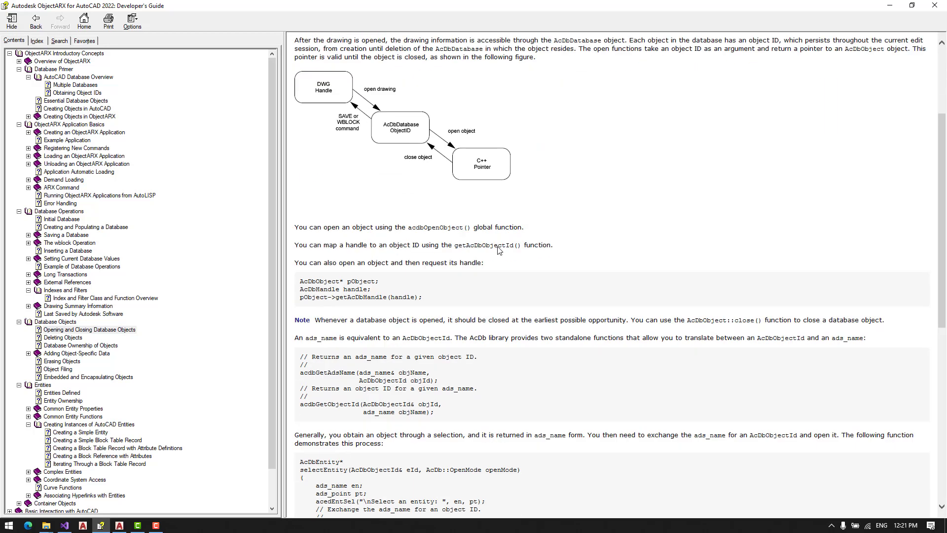
{"action": "scroll", "scroll_direction": "down", "scroll_amount": 3}
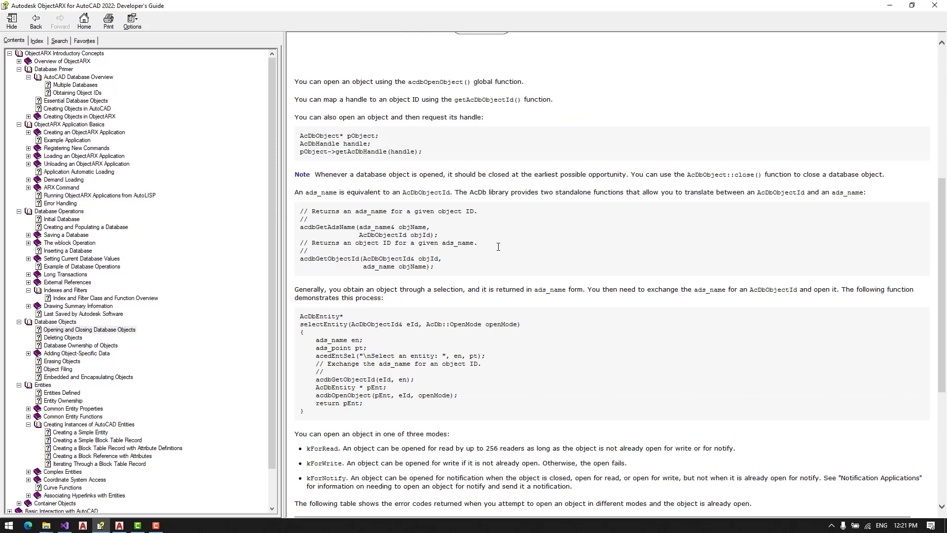
{"action": "scroll", "scroll_direction": "down", "scroll_amount": 3}
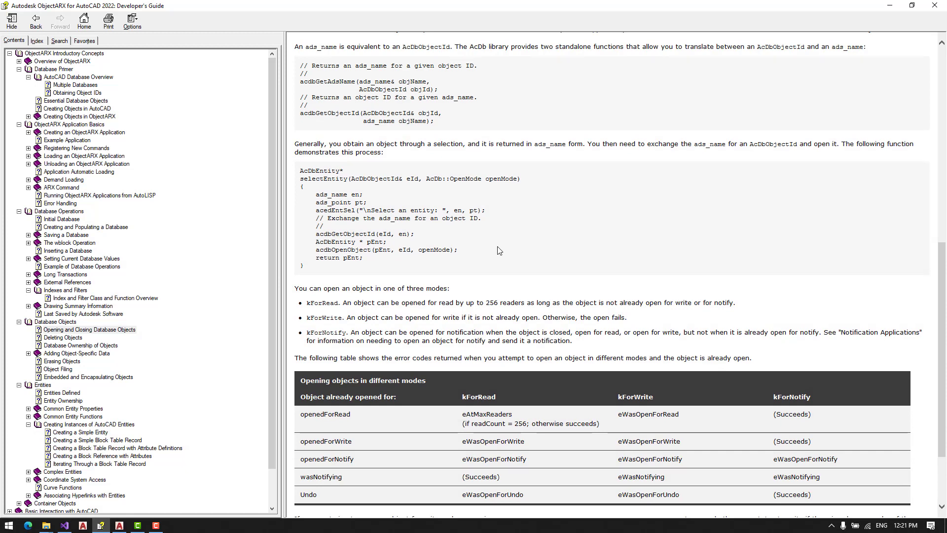
{"action": "scroll", "scroll_direction": "up", "scroll_amount": 3}
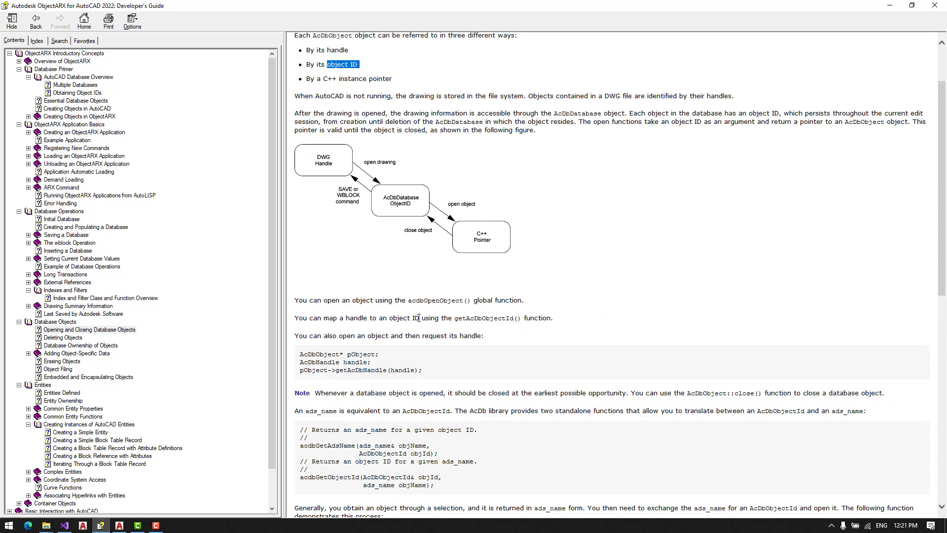
{"action": "mouse_move", "coordinate": [383, 367]}
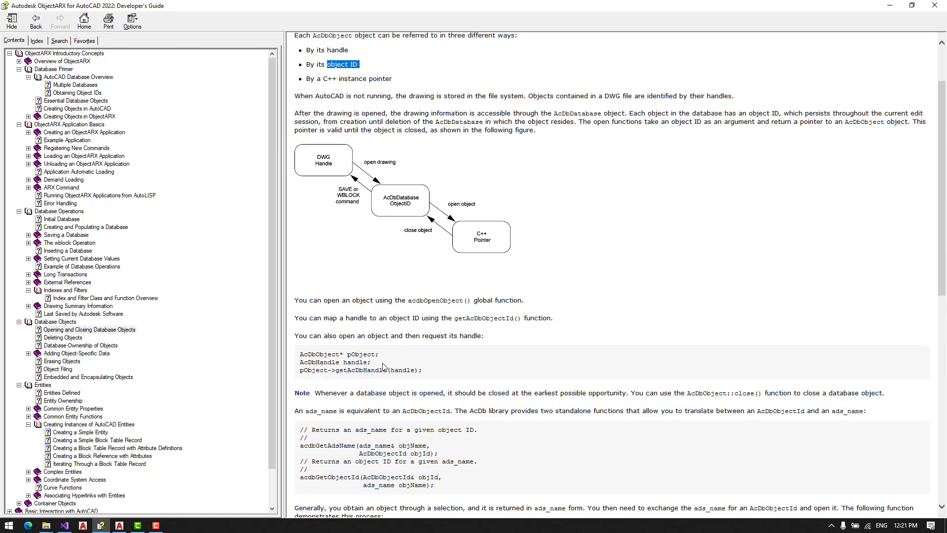
{"action": "left_click", "coordinate": [63, 524]}
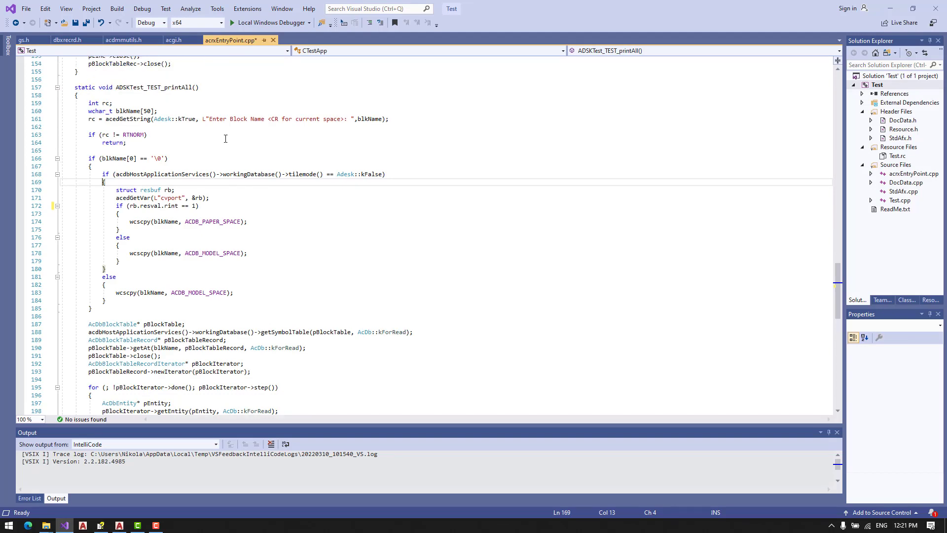
{"action": "scroll", "scroll_direction": "down", "scroll_amount": 3}
{"action": "type", "text": "appload"}
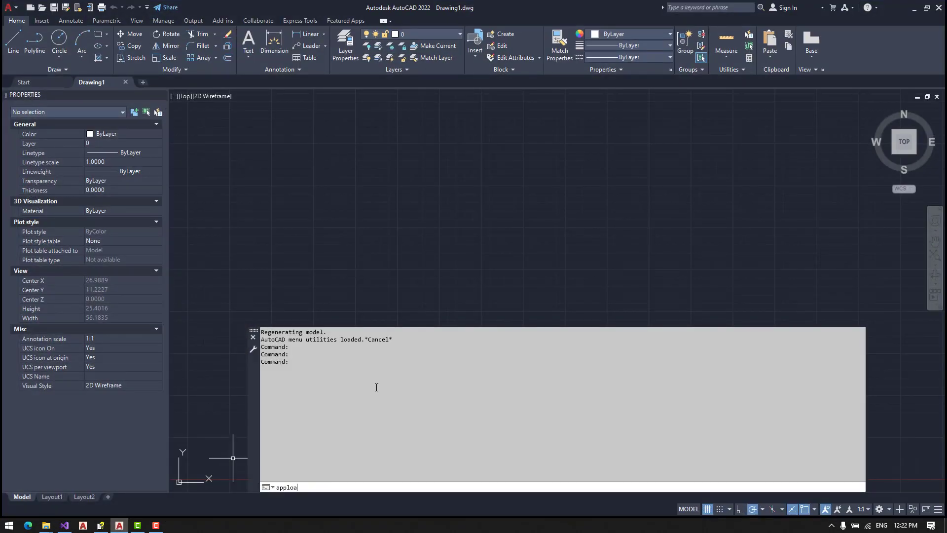
Load ADSKTest.arx and start the TEST_PRINTALL command.
{"action": "key", "text": "Return"}
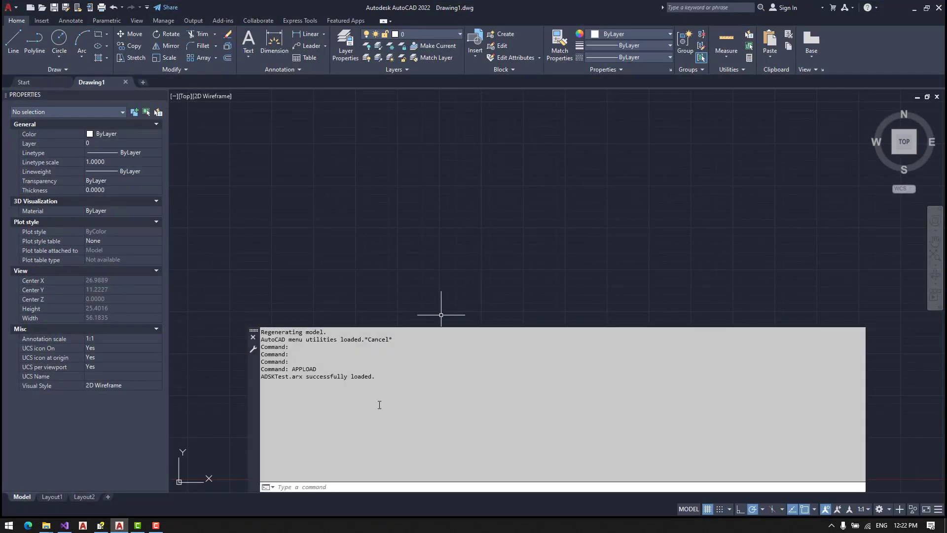
{"action": "type", "text": "PRINT"}
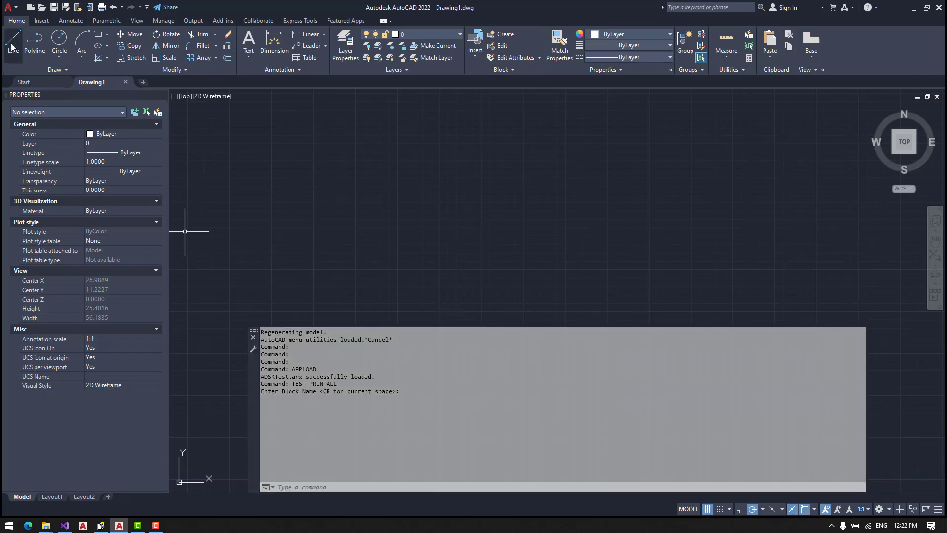
Draw one line and run TEST_PRINTALL, reporting object Id 3586AD60, handle 236, class AcDbLine.
{"action": "left_click", "coordinate": [13, 45]}
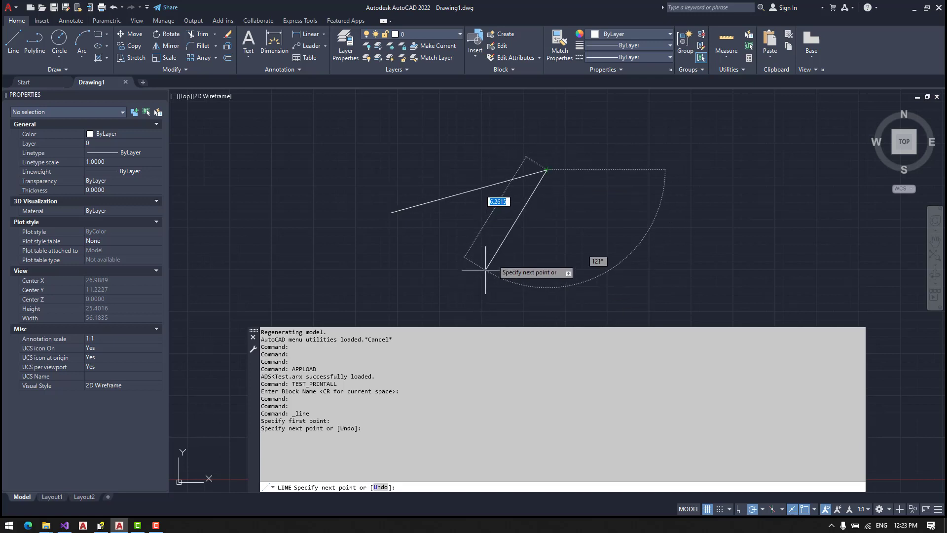
{"action": "key", "text": "Escape"}
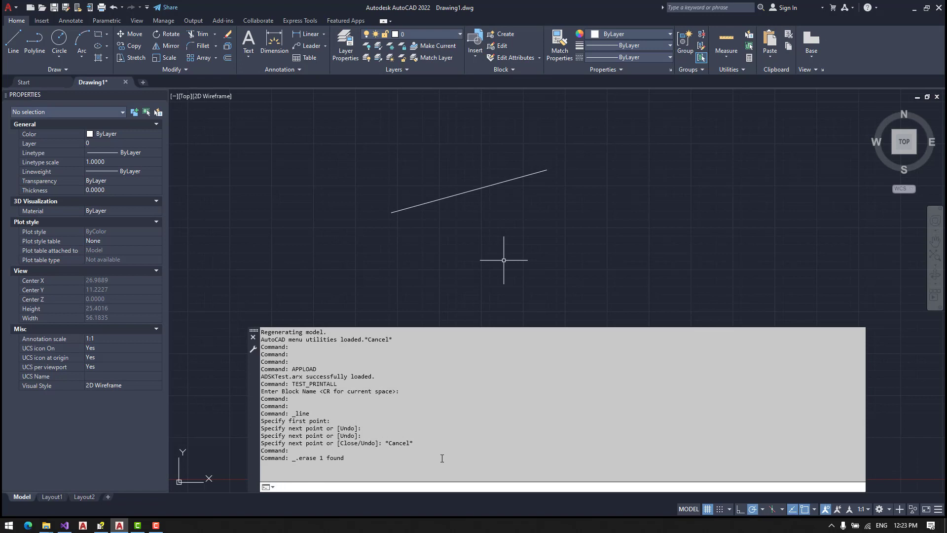
{"action": "type", "text": "print"}
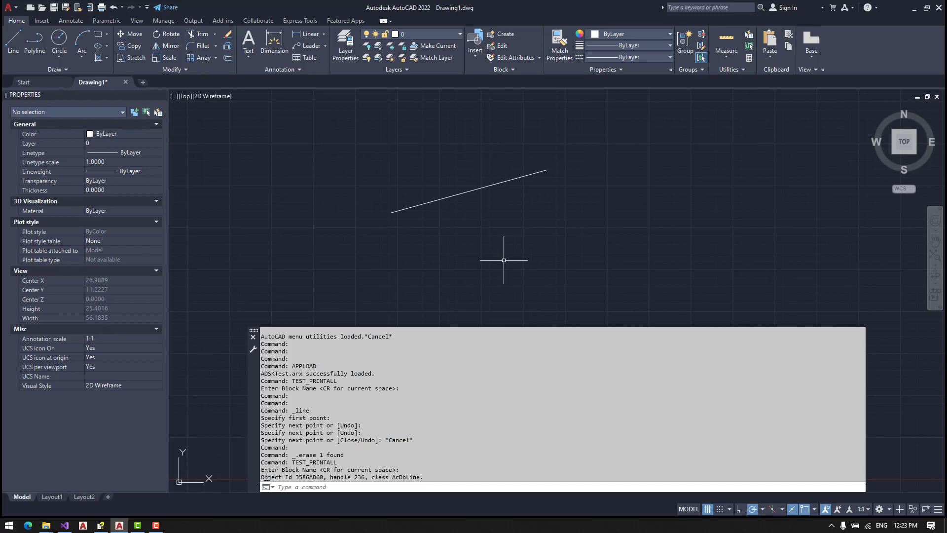
{"action": "double_click", "coordinate": [309, 477]}
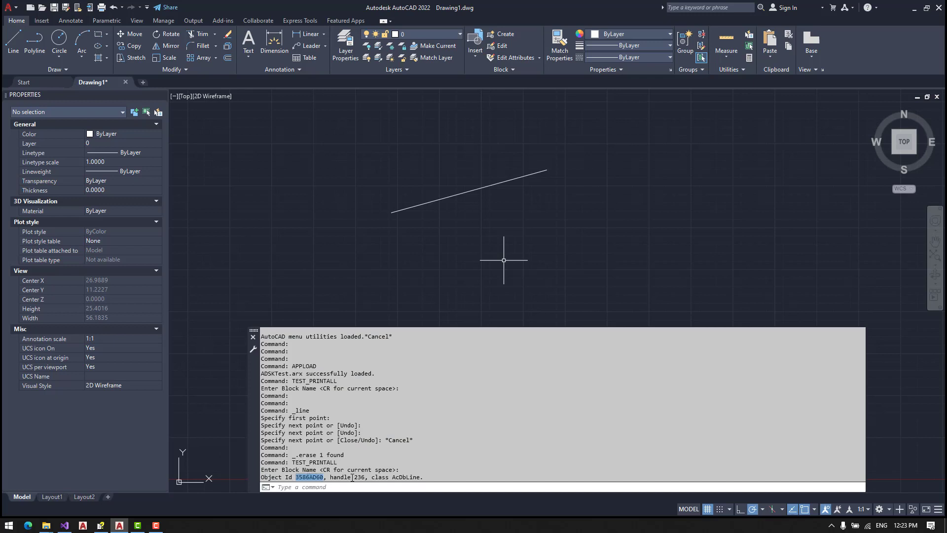
{"action": "mouse_move", "coordinate": [532, 186]}
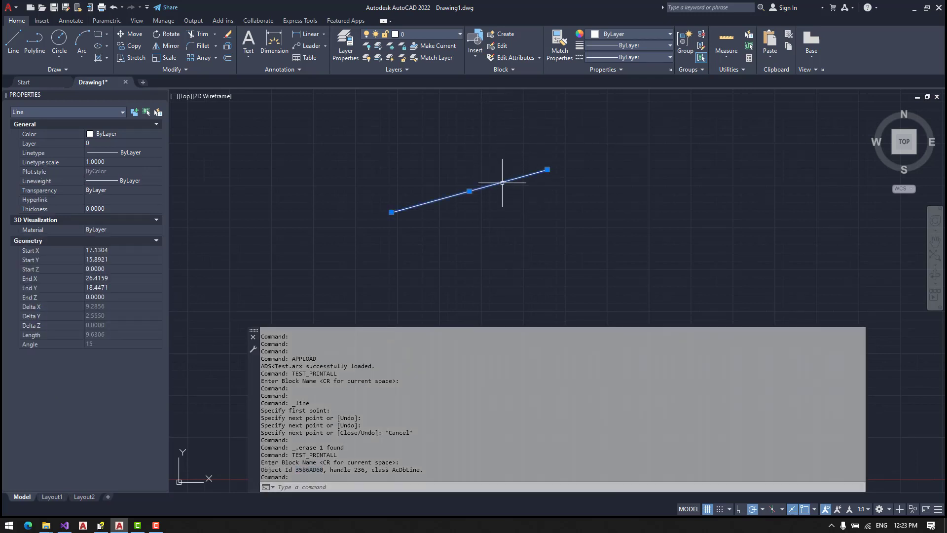
Select the line to check its properties and start the TEST_NEW_BLOCK command.
{"action": "left_click", "coordinate": [476, 57]}
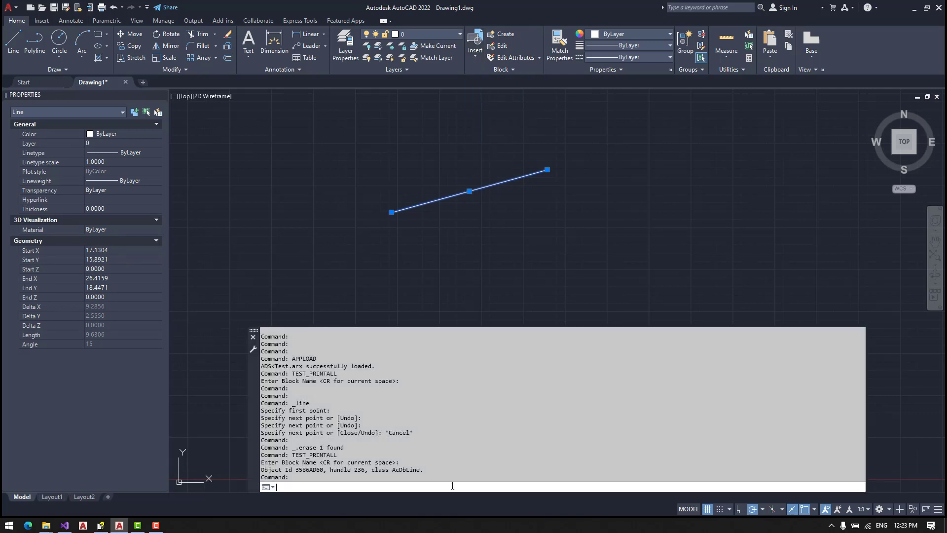
{"action": "type", "text": "tet"}
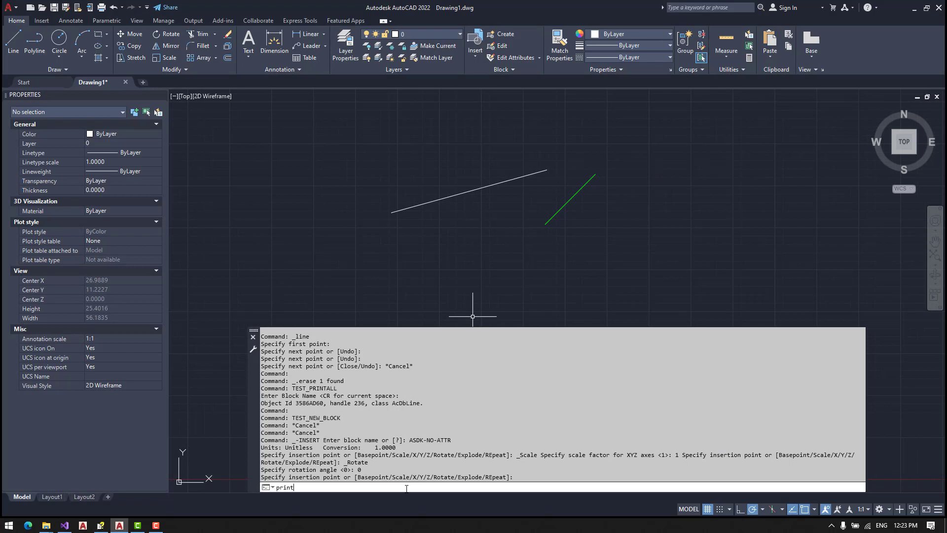
Run TEST_PRINTALL on current space, listing the AcDbLine and the new AcDbBlockReference.
{"action": "key", "text": "Return"}
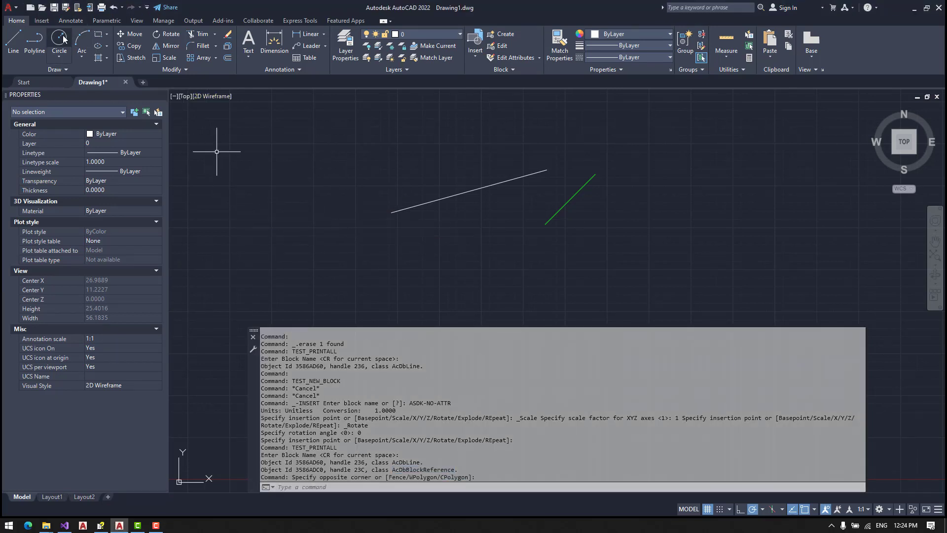
Draw a circle at the upper left and run TEST_PRINTALL, listing AcDbCircle handle 23D as the third entity.
{"action": "left_click", "coordinate": [58, 43]}
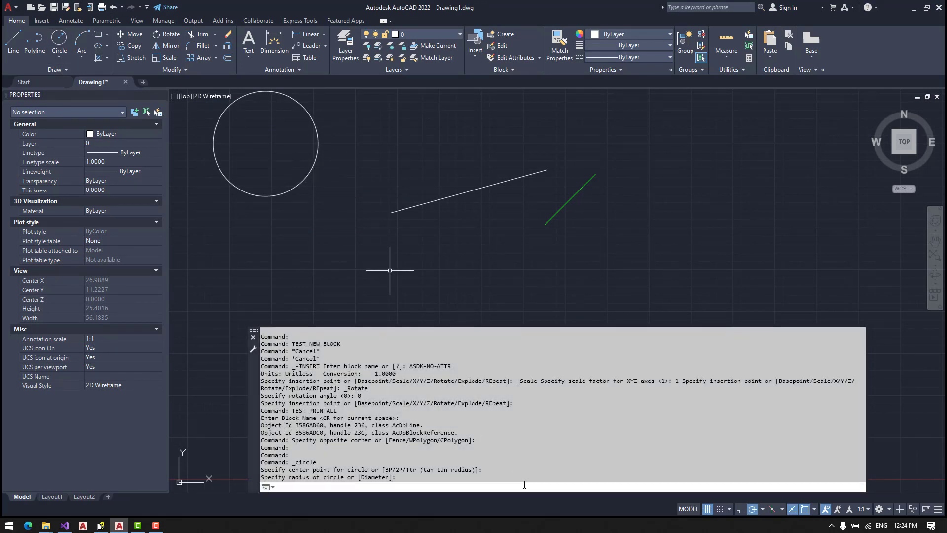
{"action": "type", "text": "PRINT"}
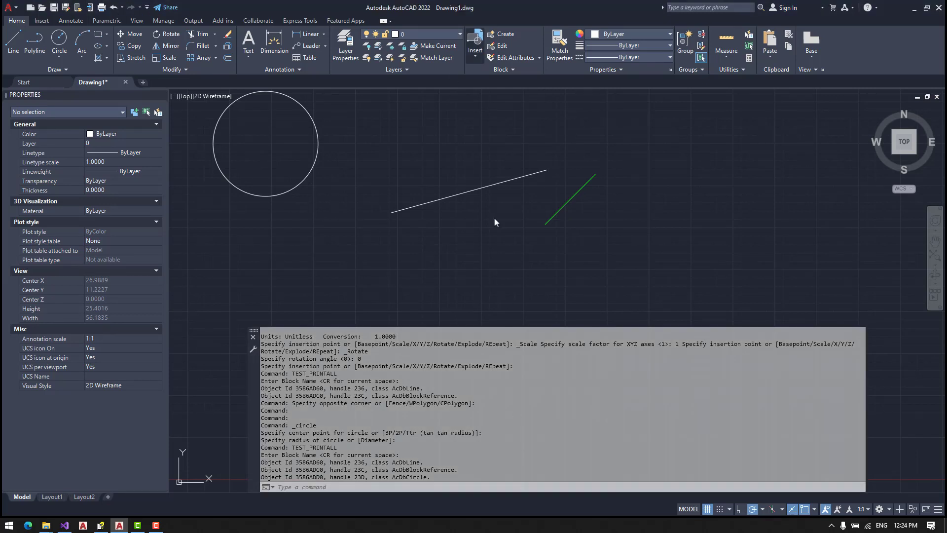
{"action": "left_click", "coordinate": [475, 46]}
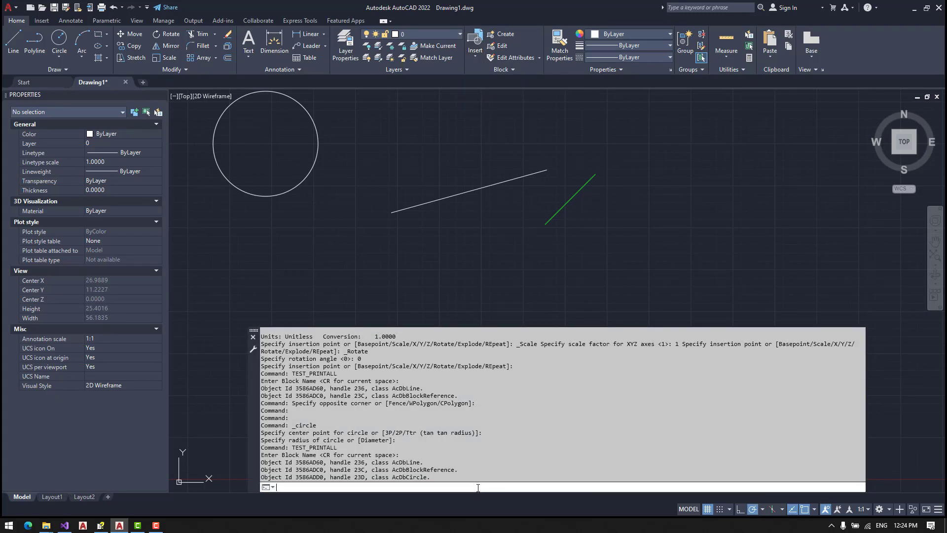
Run TEST_PRINTALL on block ASDK-NO-ATTR, listing its AcDbLine handle 239, and inspect the green block reference.
{"action": "type", "text": "PRINTALL Enter Block Name <CR for current space>: A"}
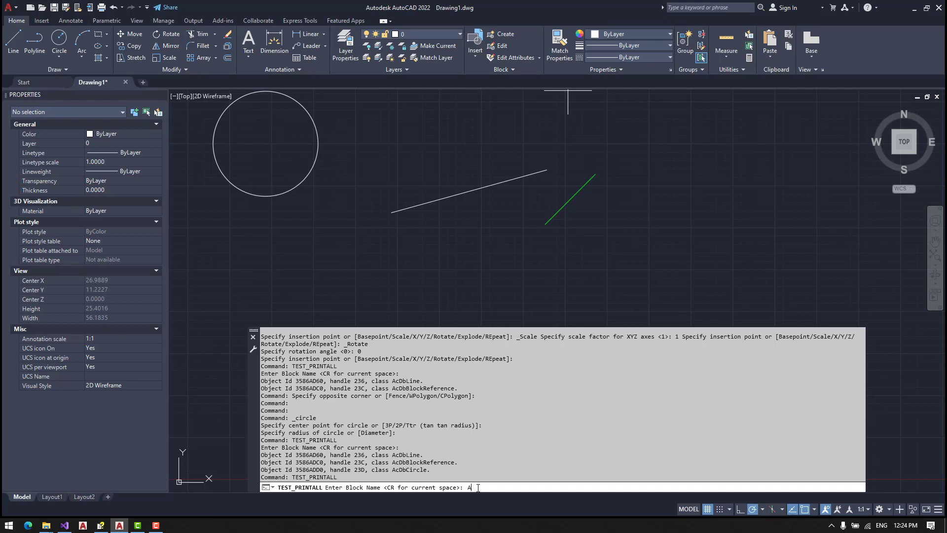
{"action": "type", "text": "DSK/"}
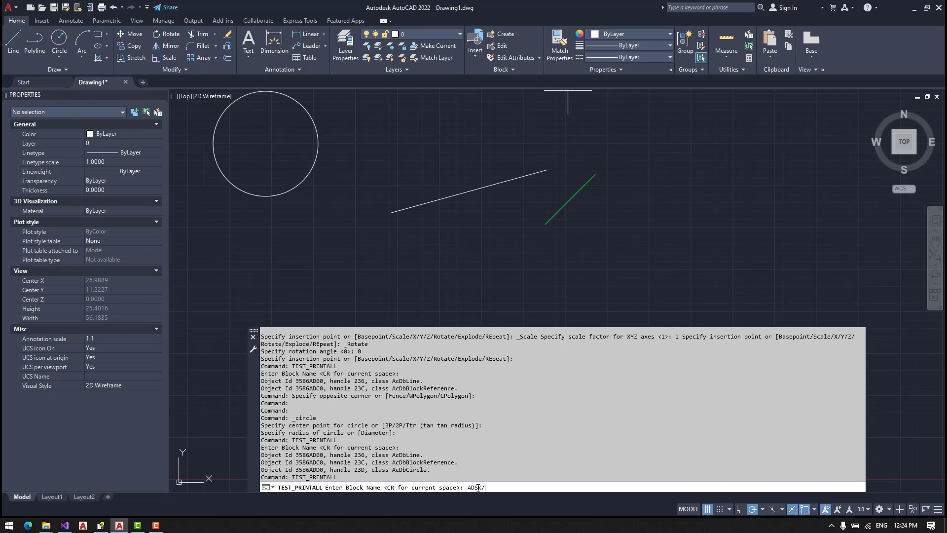
{"action": "left_click", "coordinate": [474, 42]}
{"action": "type", "text": "NO-ATTR"}
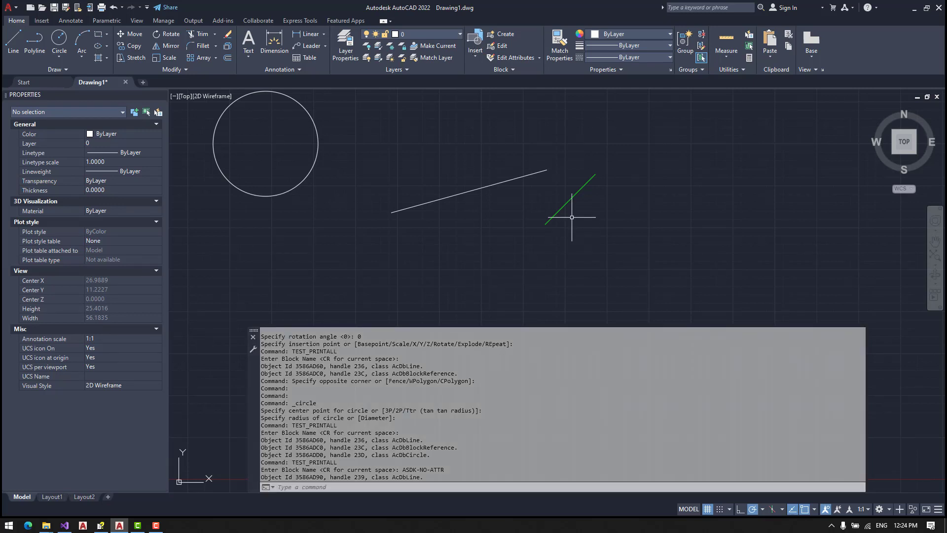
{"action": "left_click", "coordinate": [569, 199]}
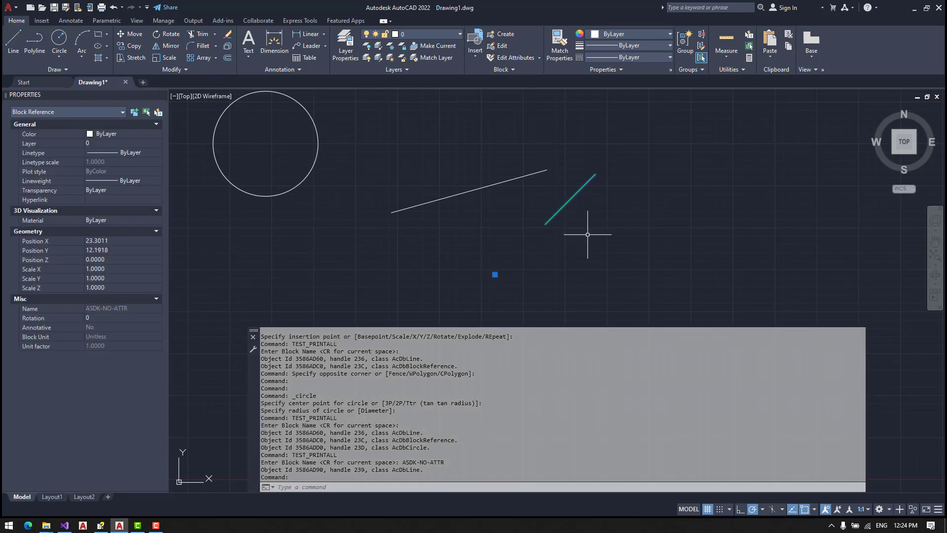